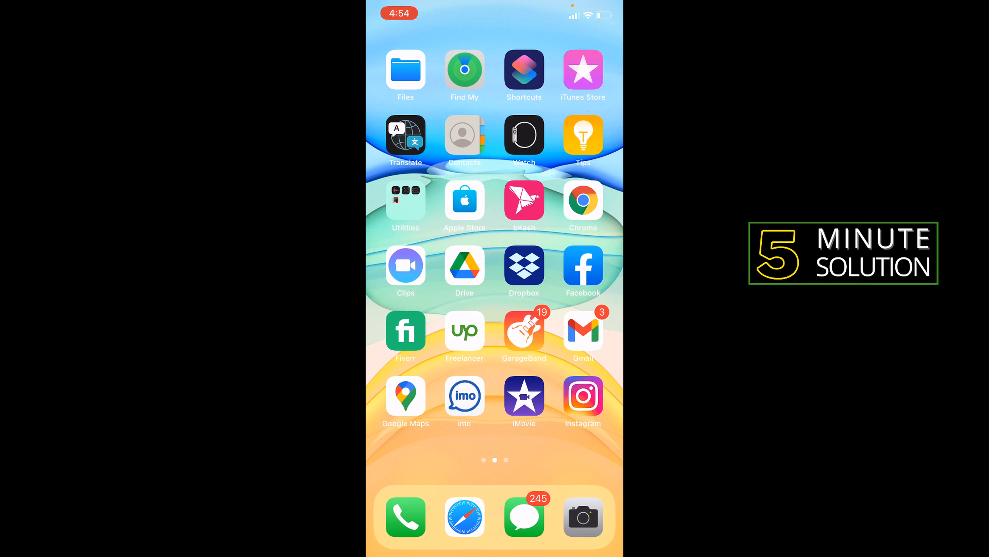
Step: Launch Settings from the home screen and scroll the list down to the Safari entry
scroll("right", 3)
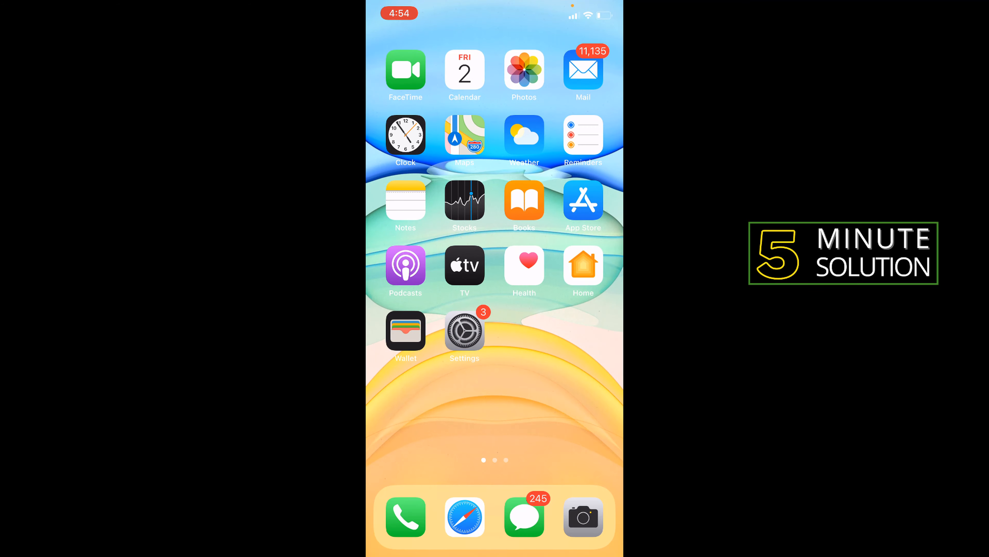
left_click(465, 332)
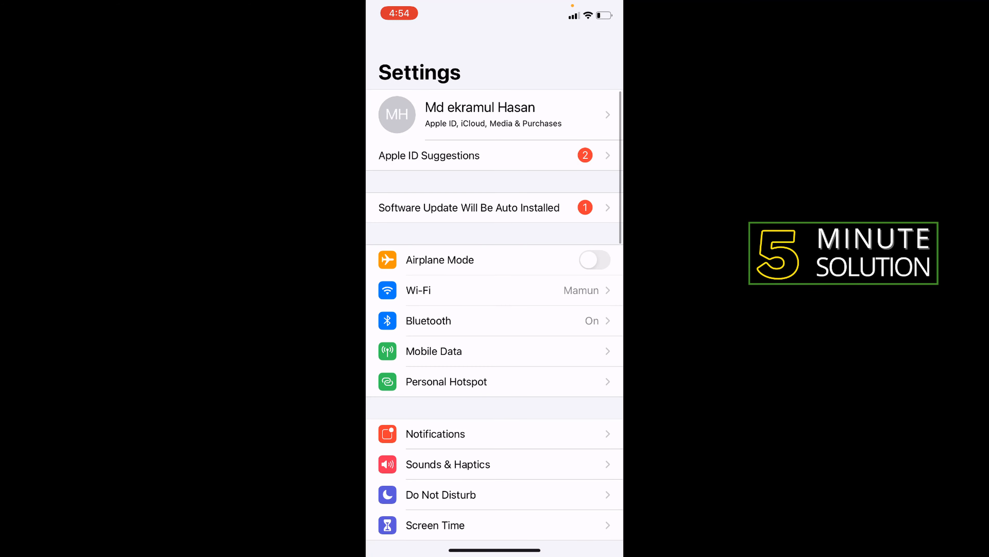
scroll("down", 3)
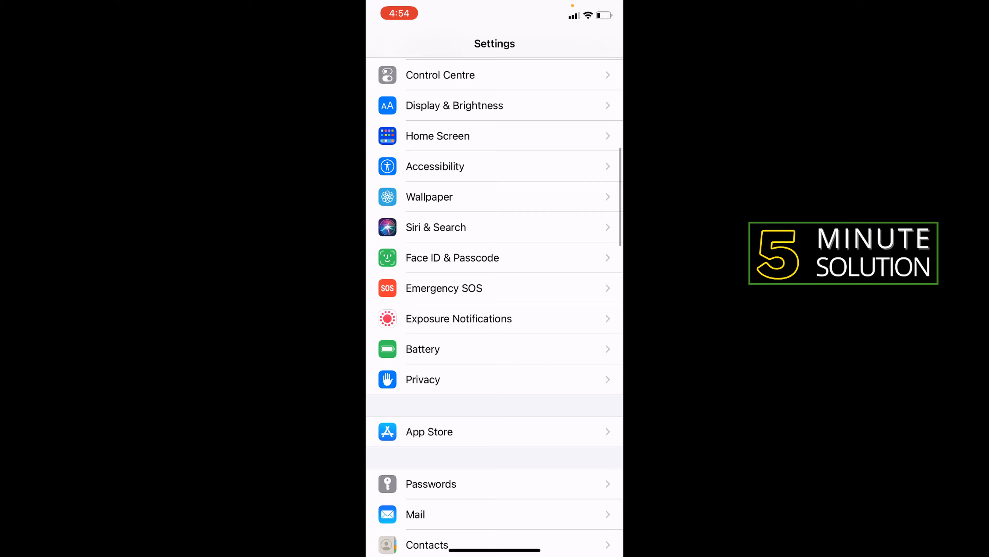
scroll("down", 3)
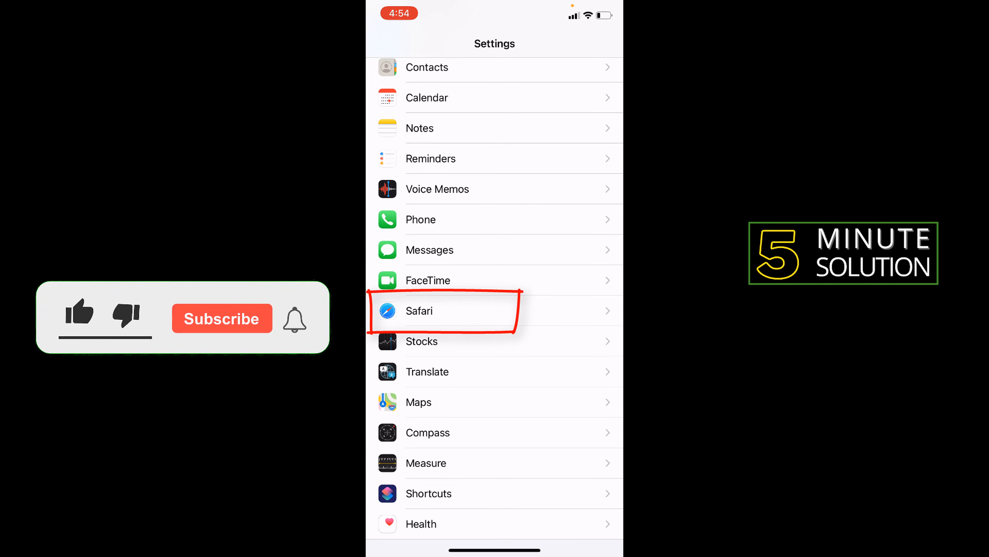
Step: Enter Safari's settings and scroll down to Clear History and Website Data
left_click(419, 311)
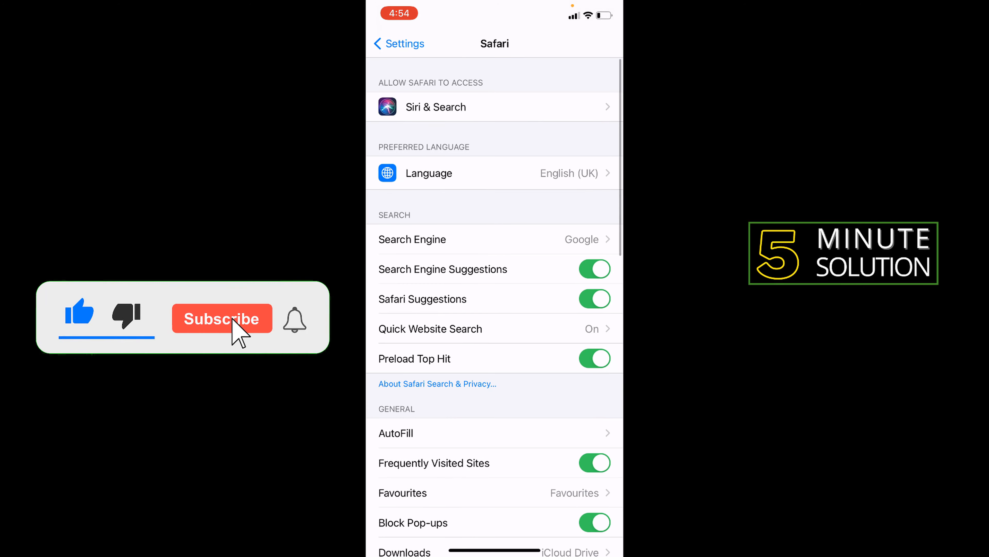
left_click(232, 321)
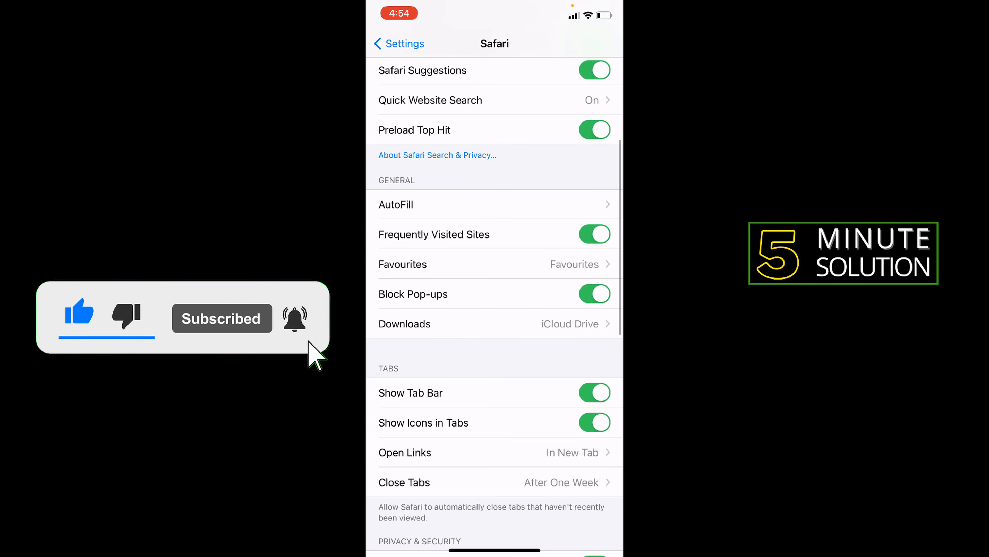
scroll("down", 3)
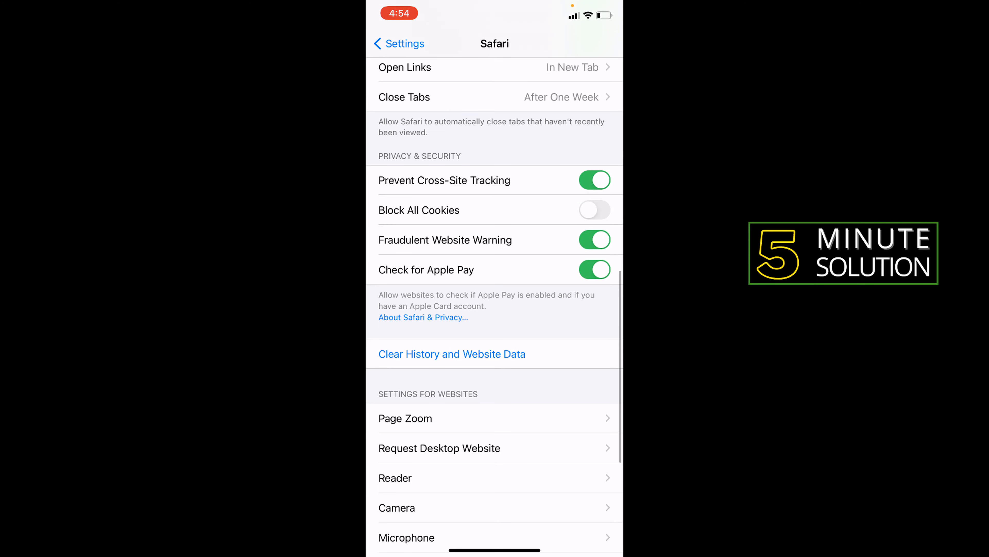
left_click(452, 354)
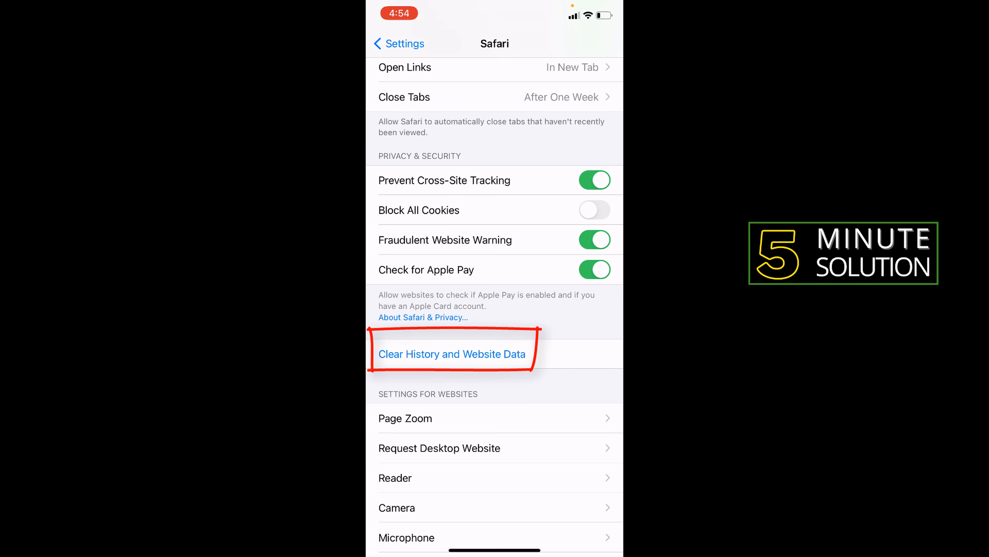
Step: Clear Safari's history and website data, confirming in the Clear History and Data sheet
left_click(452, 354)
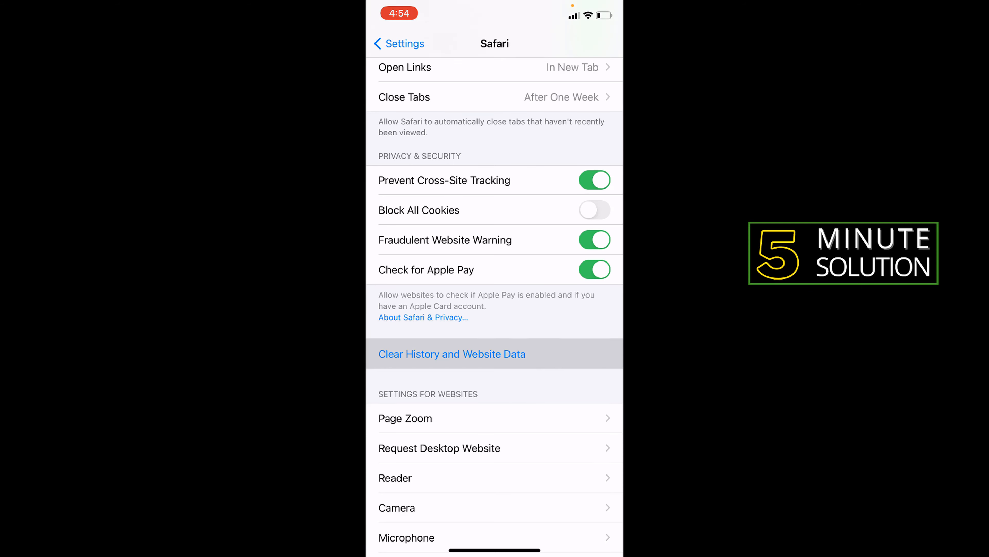
left_click(453, 354)
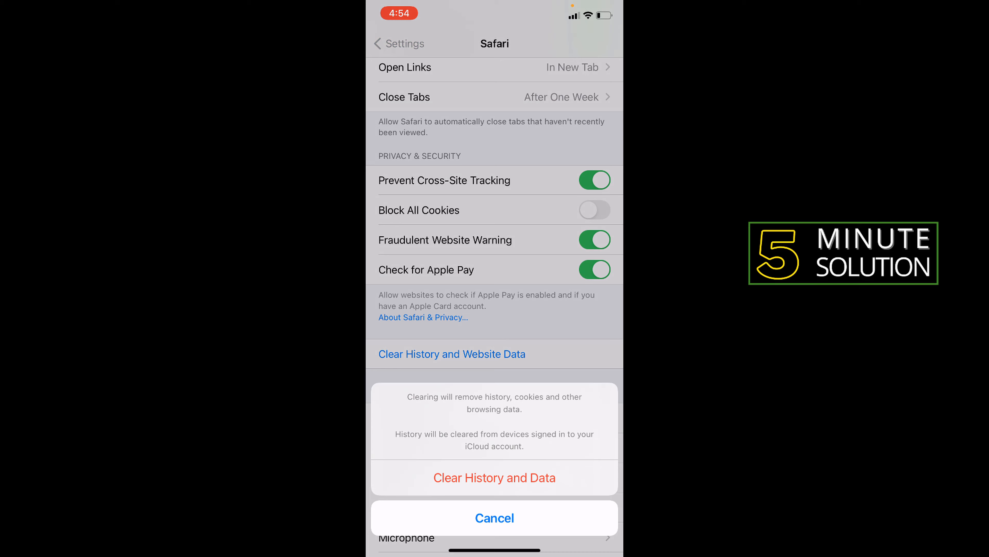
left_click(495, 477)
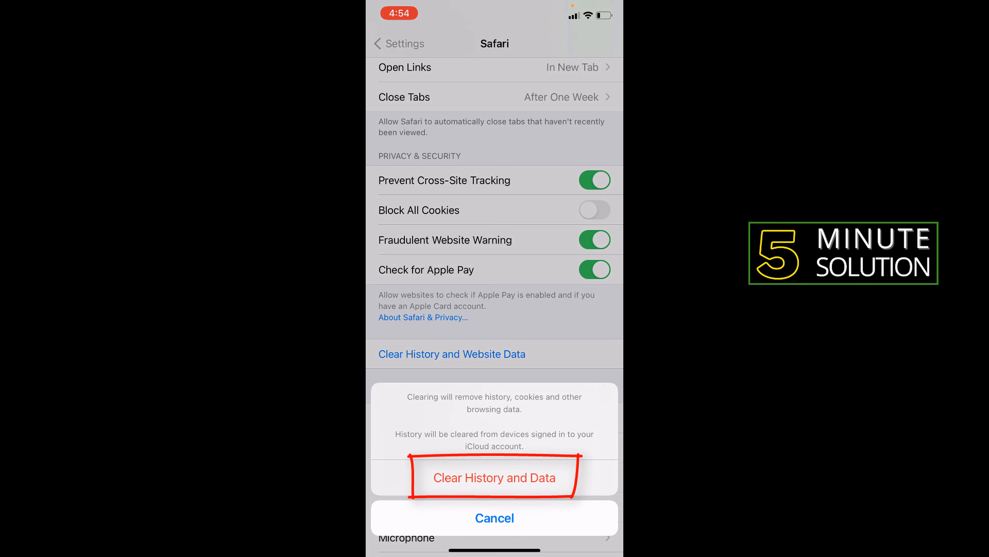
left_click(495, 477)
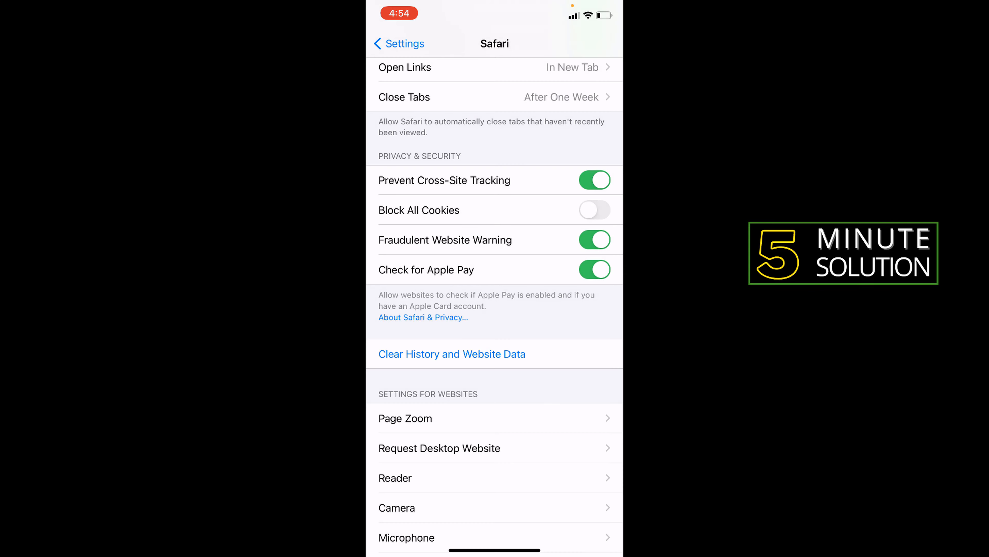
Step: Return to the main settings list and go into General to reach iPhone Storage
left_click(398, 43)
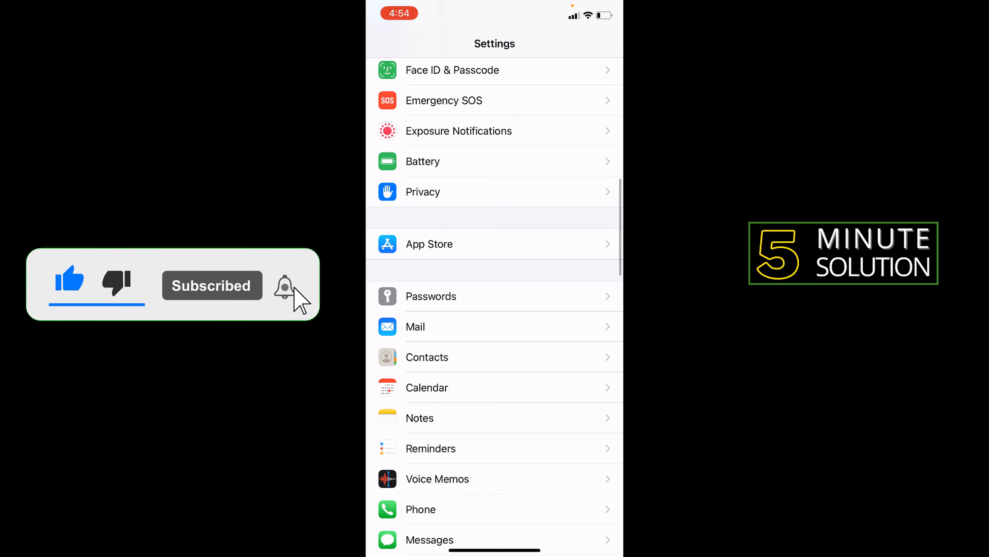
scroll("up", 3)
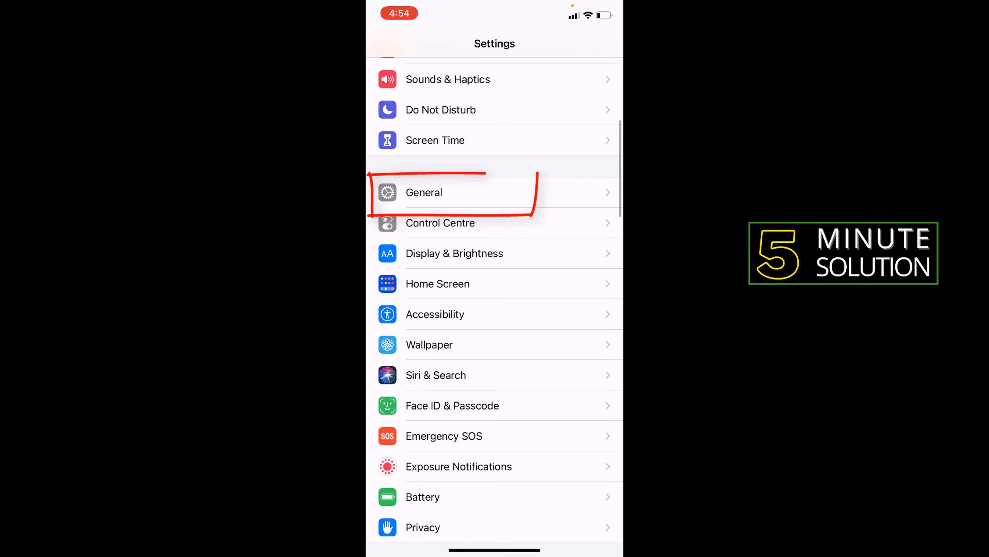
left_click(425, 192)
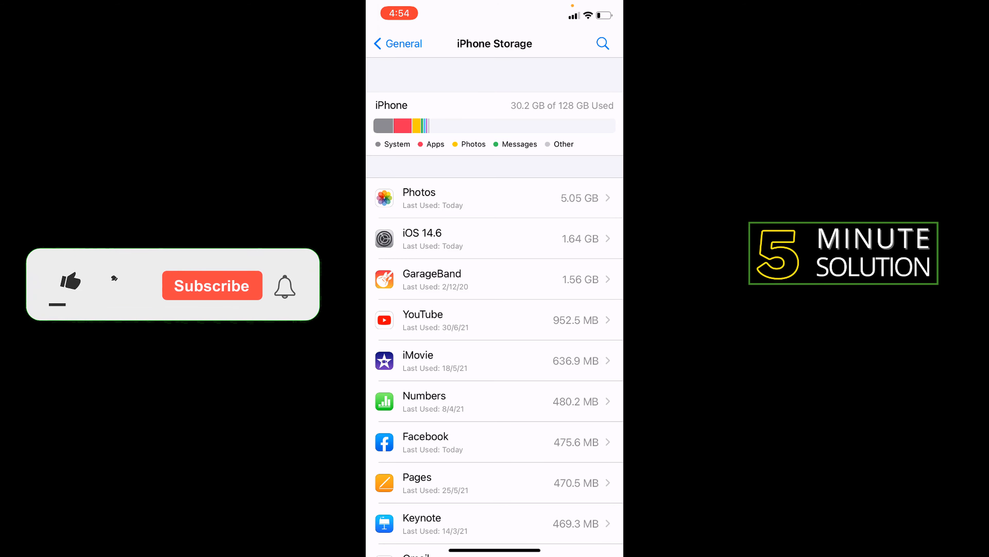
Step: Show YouTube's storage details and bring up the Delete App confirmation sheet
left_click(70, 282)
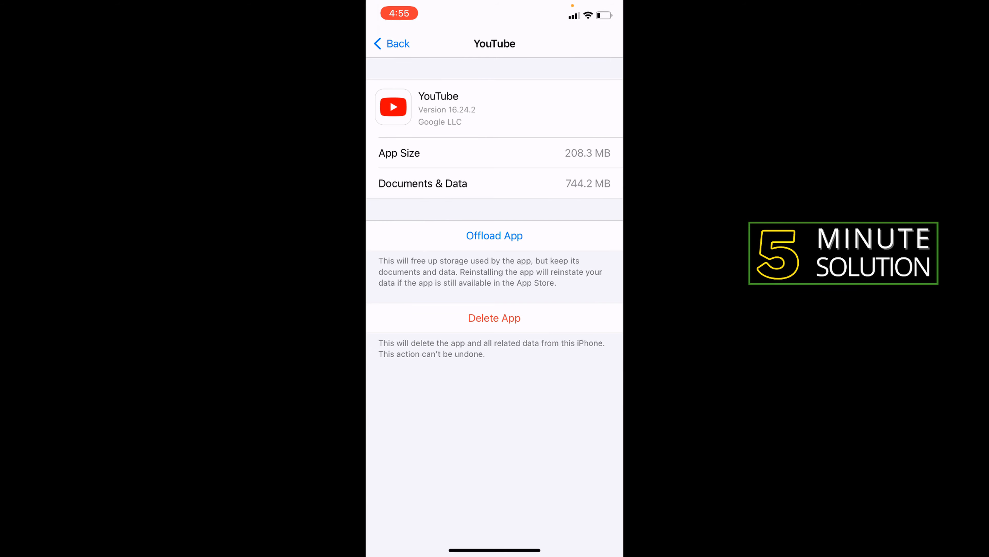
left_click(494, 317)
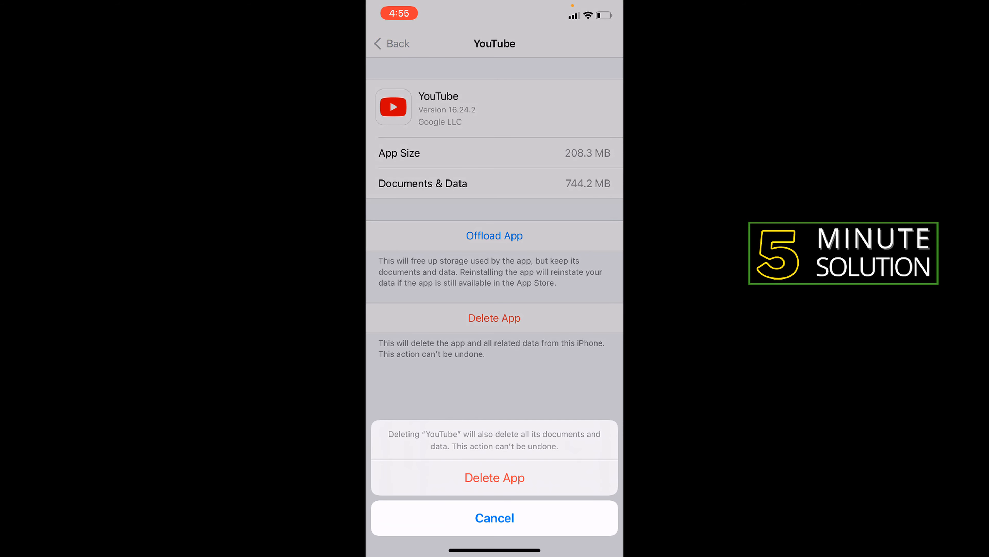